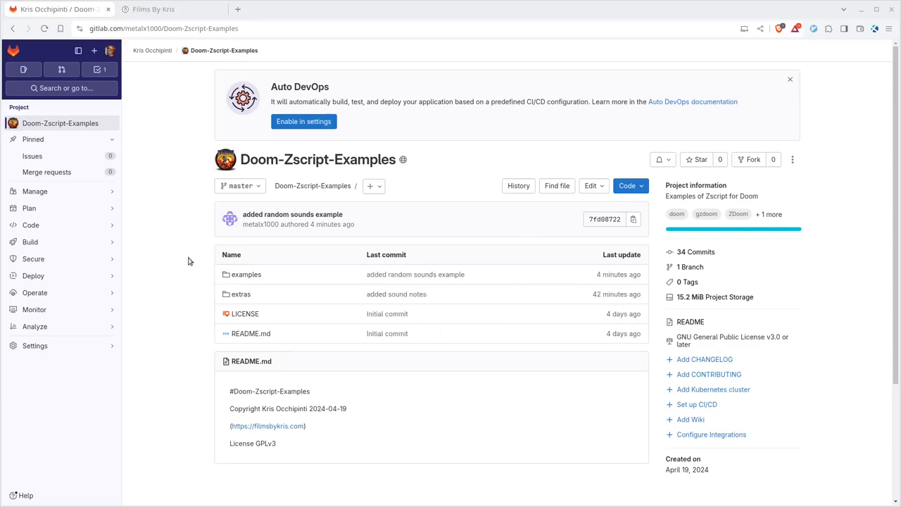
{"action": "mouse_move", "coordinate": [316, 428]}
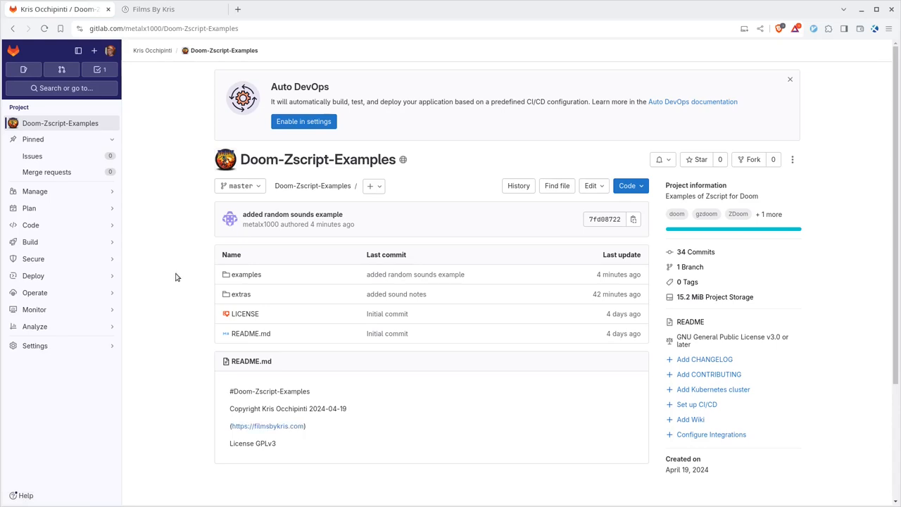
{"action": "mouse_move", "coordinate": [189, 281]}
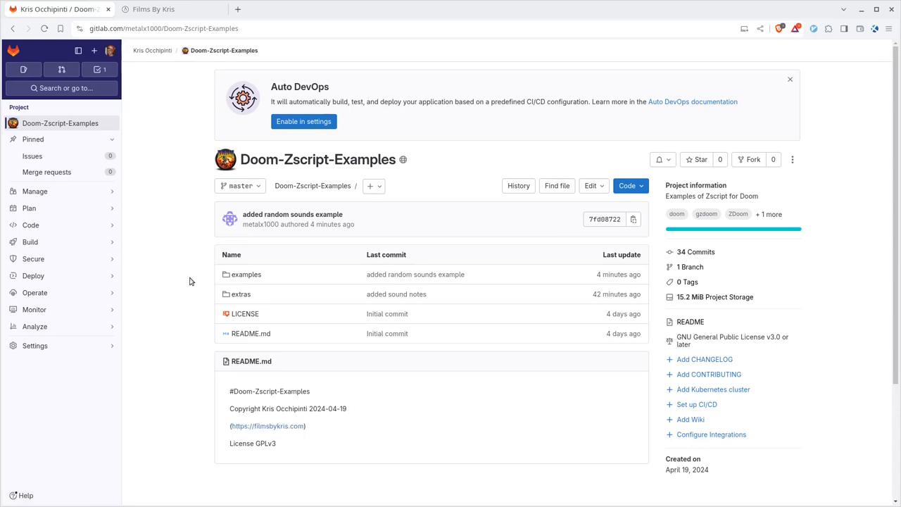
{"action": "mouse_move", "coordinate": [264, 143]}
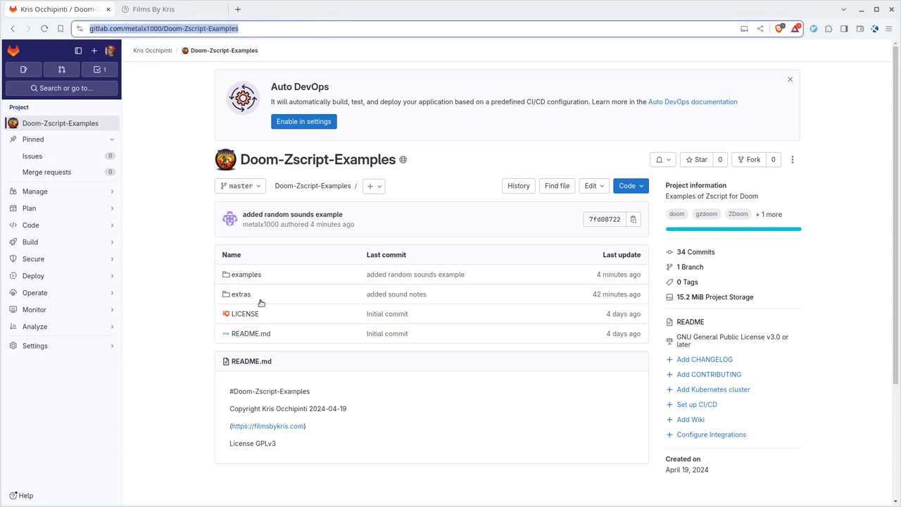
{"action": "mouse_move", "coordinate": [247, 273]}
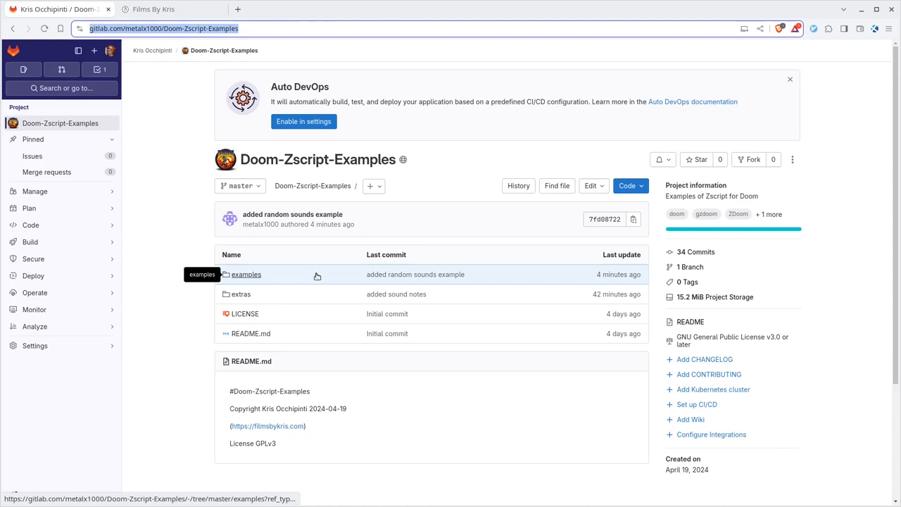
{"action": "mouse_move", "coordinate": [246, 275]}
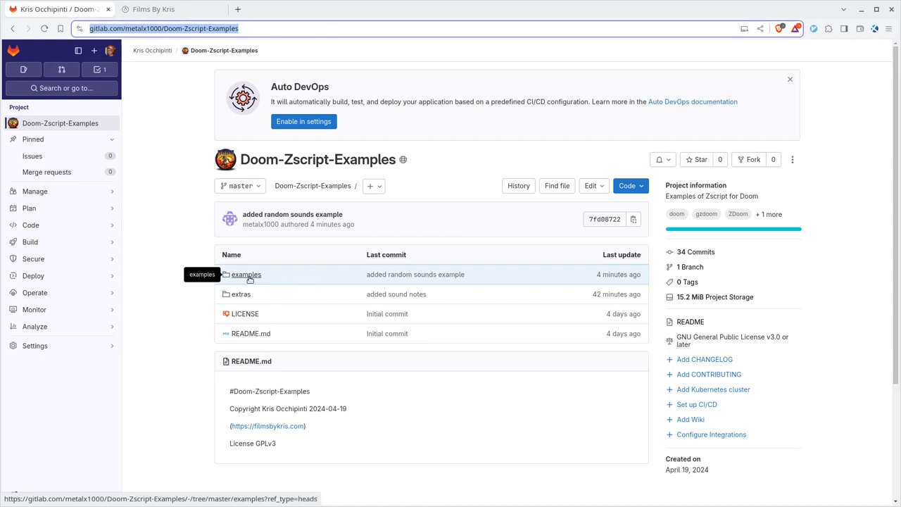
- Browse the repository's examples folder and view its clone options in the browser
{"action": "left_click", "coordinate": [245, 274]}
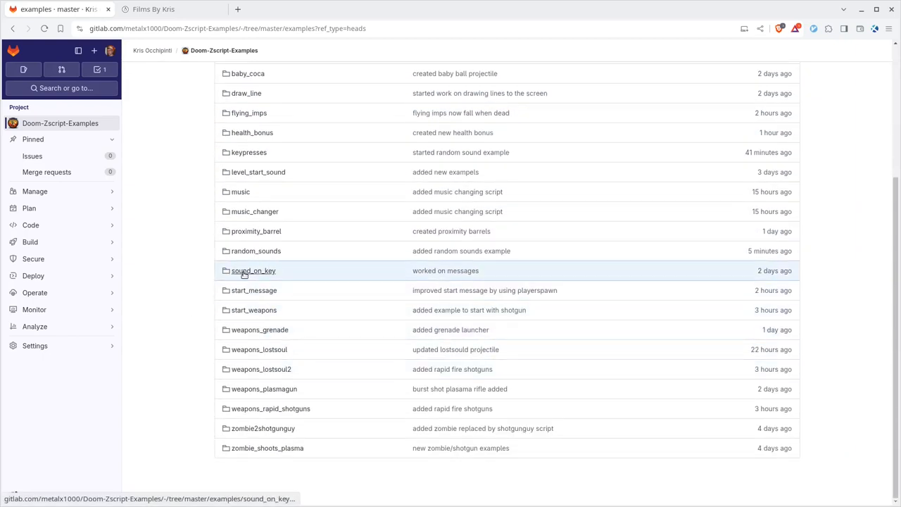
{"action": "mouse_move", "coordinate": [329, 290]}
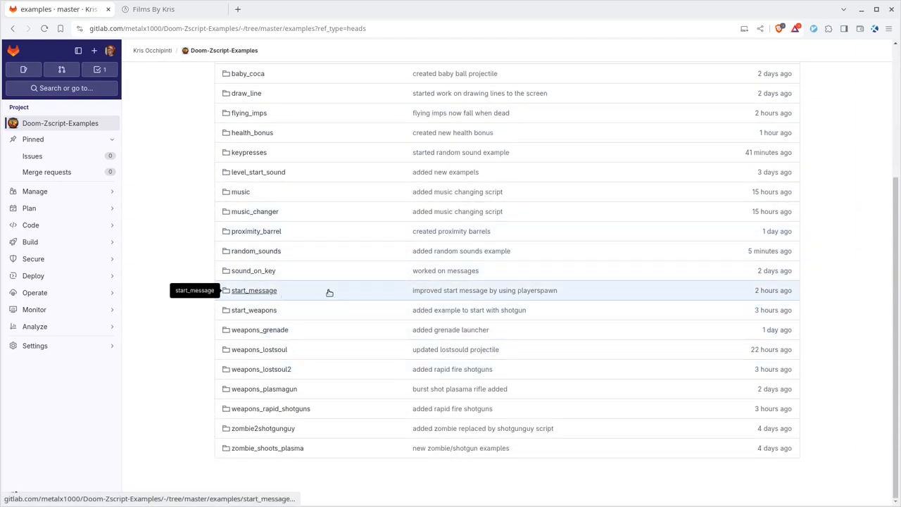
{"action": "left_click", "coordinate": [253, 310]}
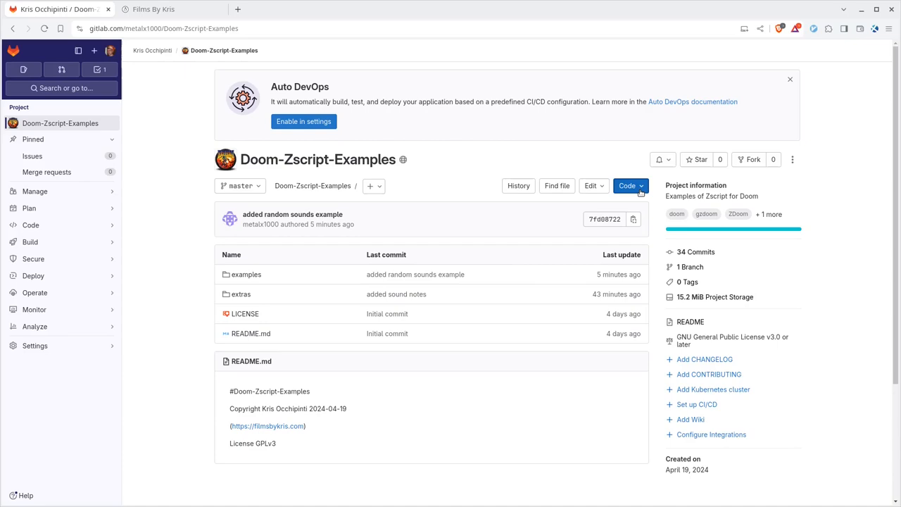
{"action": "left_click", "coordinate": [628, 185]}
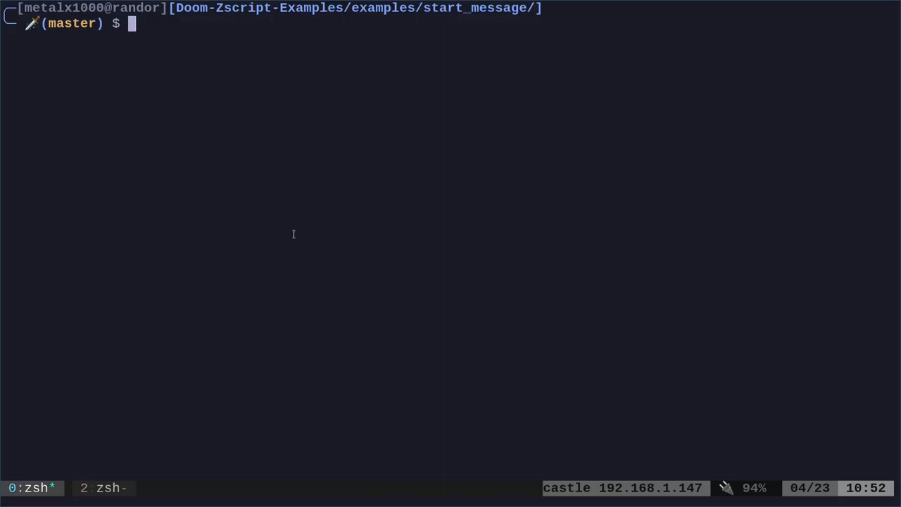
- Launch GZDoom with the example folder on DOOM2.WAD map 01 (gzdoom -file . -iwad ... -warp 01)
{"action": "type", "text": "gzdoom -file . -iwad /usr/share/games/doom/DOOM2.WAD -warp 01"}
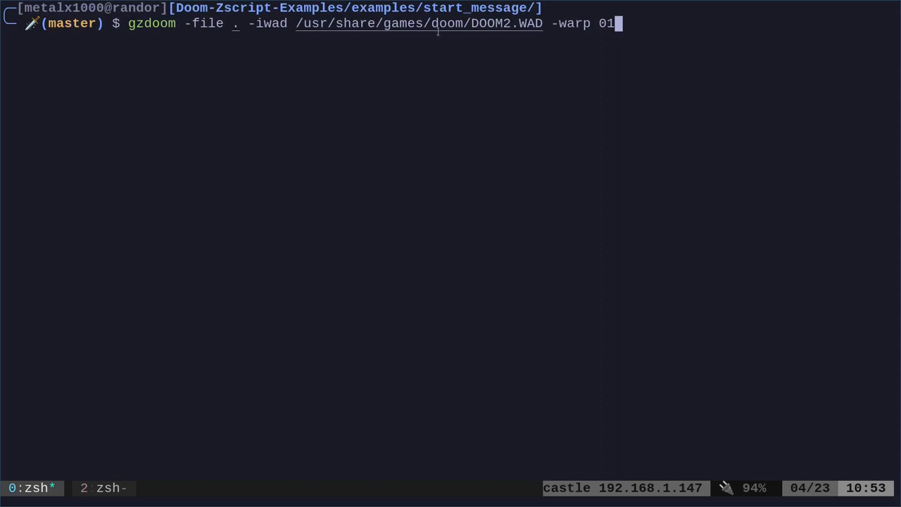
{"action": "double_click", "coordinate": [420, 22]}
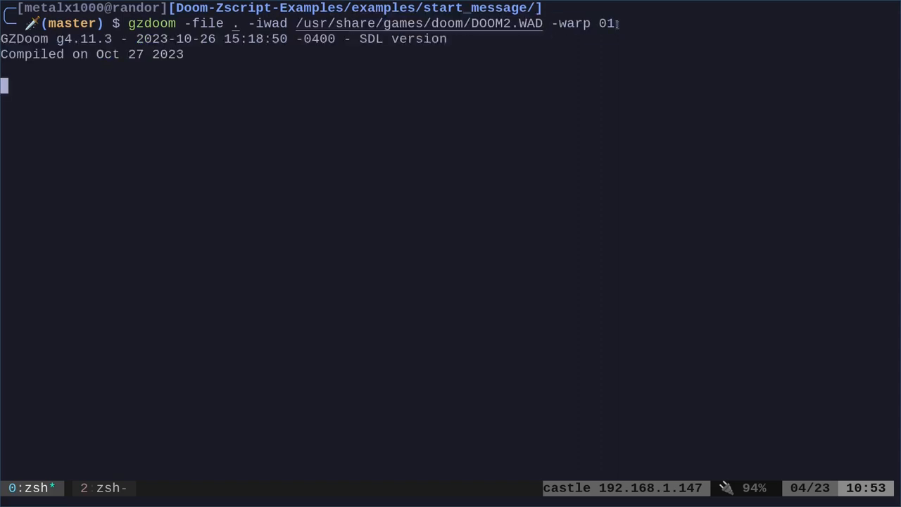
{"action": "key", "text": "Return"}
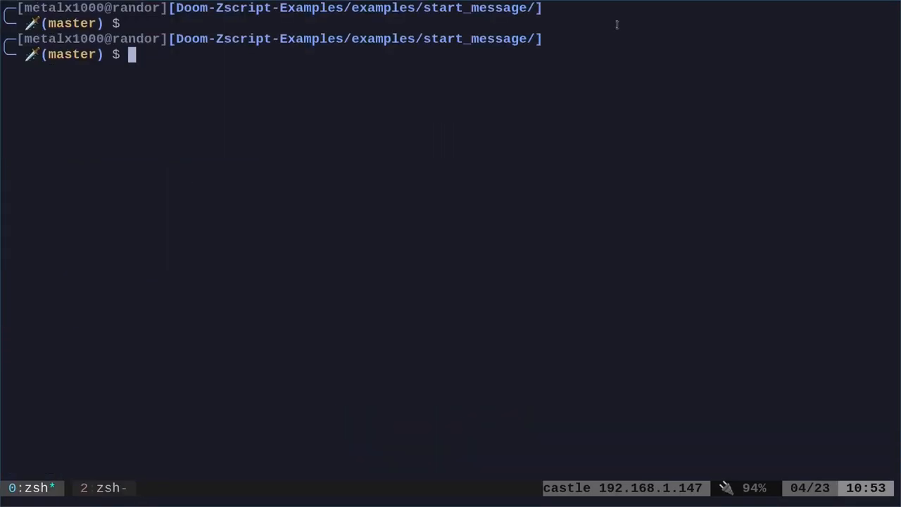
{"action": "type", "text": "vim zscript.zsc"}
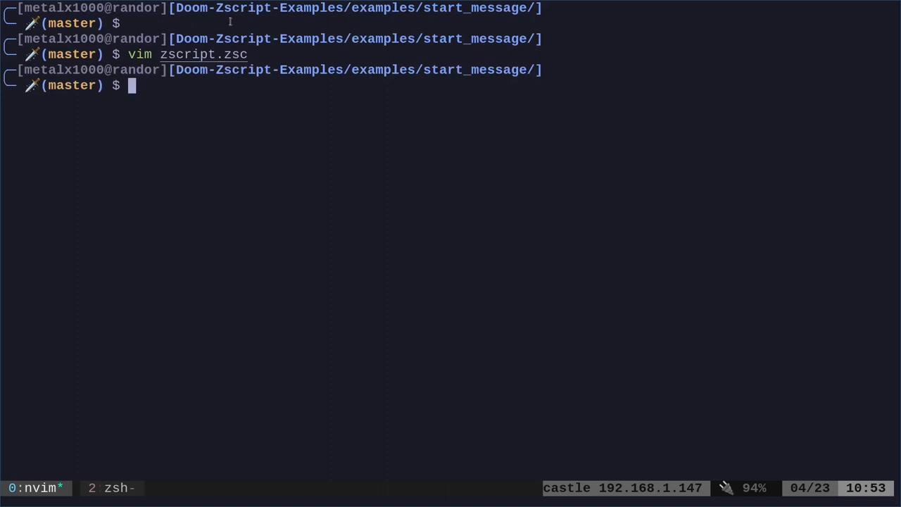
- Open start_msg.zsc in Neovim to review the StartMsg event handler
{"action": "type", "text": "vim start_msg.zsc"}
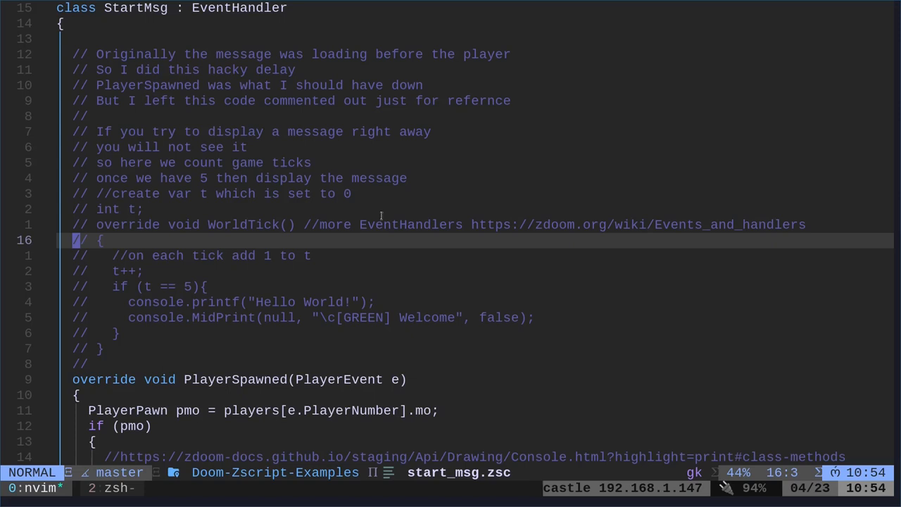
{"action": "mouse_move", "coordinate": [220, 177]}
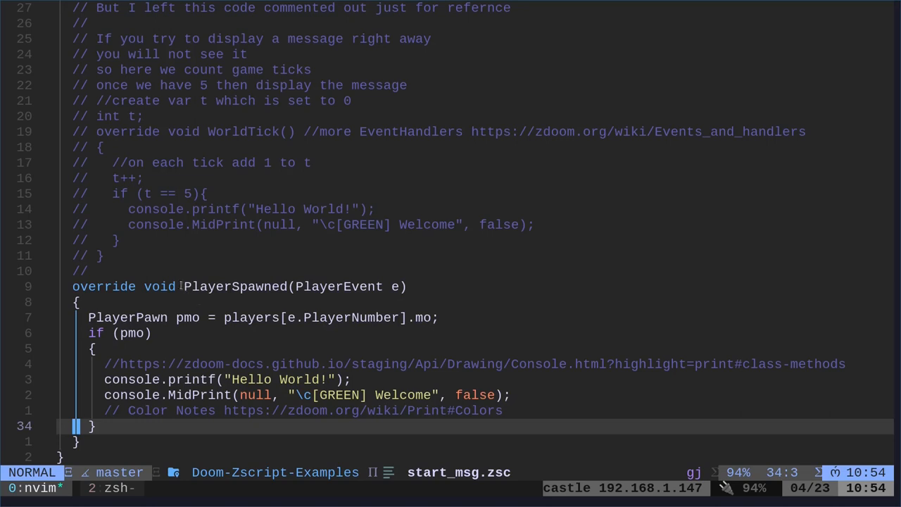
- Leave Neovim and list the folder showing mapinfo, start_msg.zsc and zscript.zsc
{"action": "double_click", "coordinate": [234, 288]}
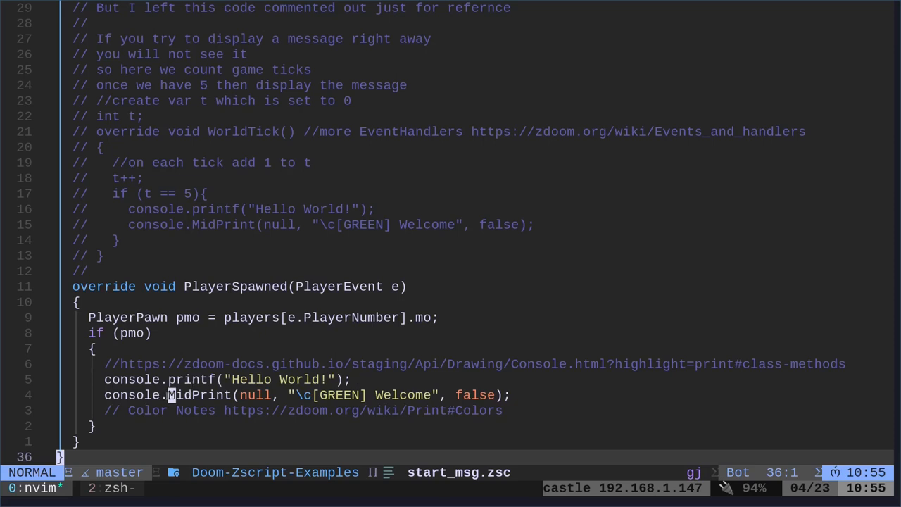
{"action": "double_click", "coordinate": [199, 394]}
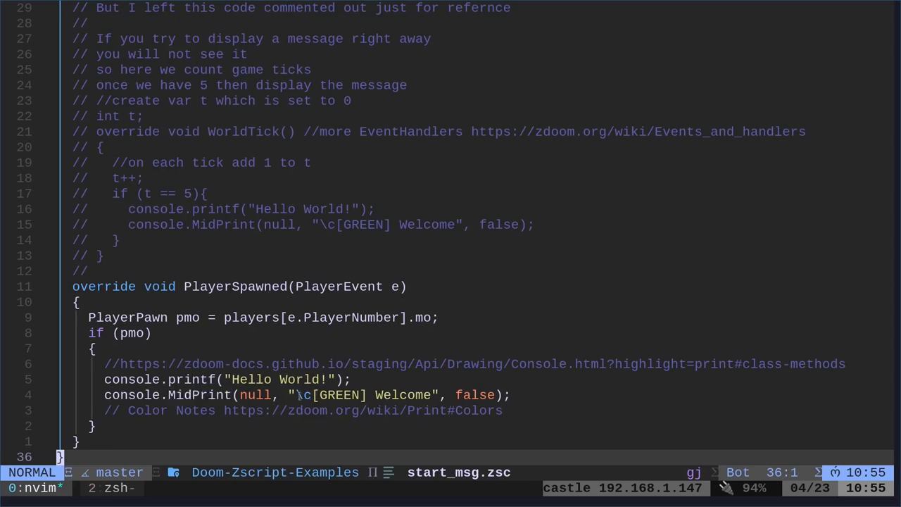
{"action": "double_click", "coordinate": [331, 394]}
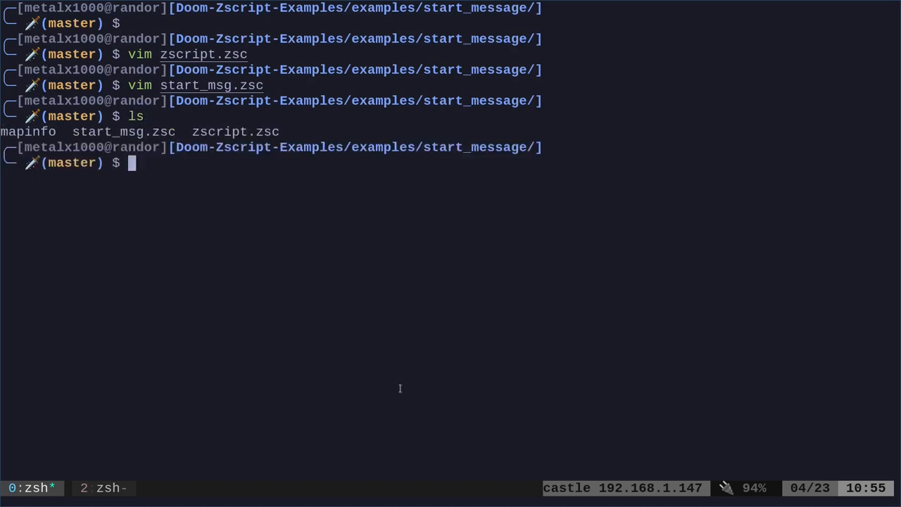
{"action": "type", "text": "vim mapinfo"}
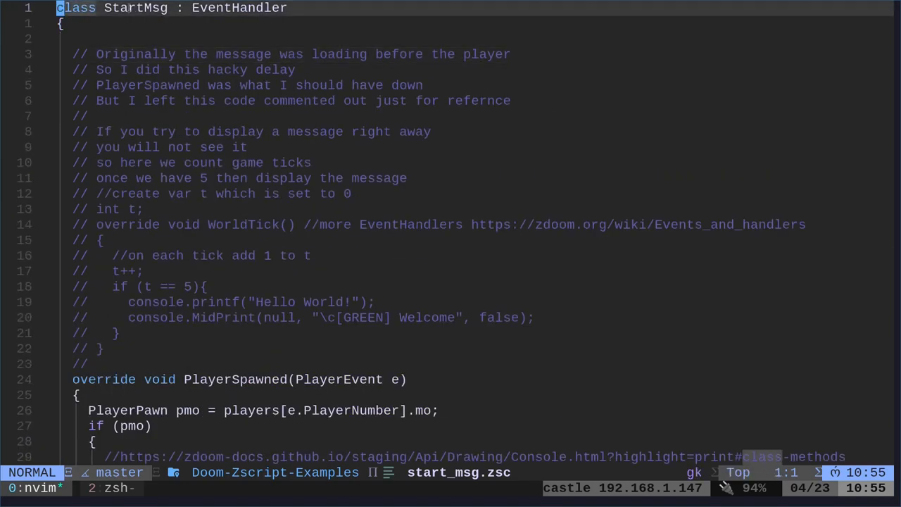
- Highlight the StartMsg class name and begin the :q command to quit Neovim
{"action": "double_click", "coordinate": [135, 9]}
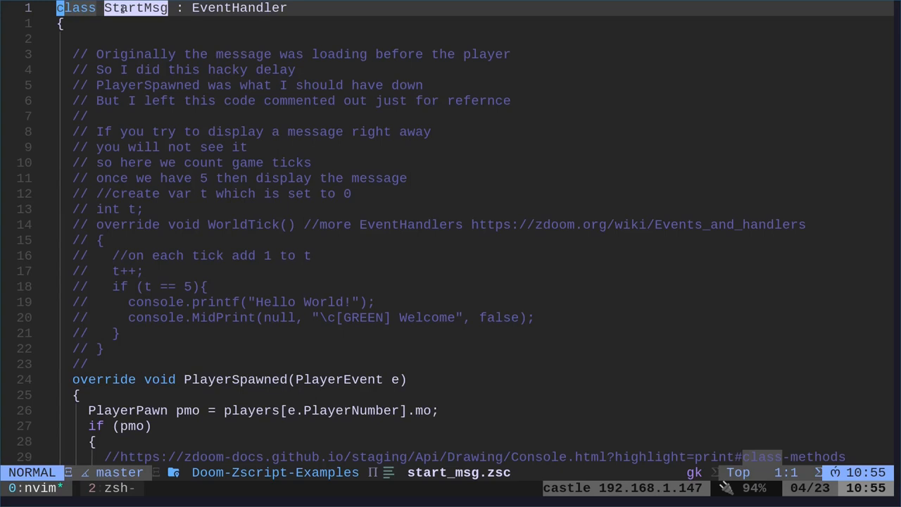
{"action": "key", "text": ":"}
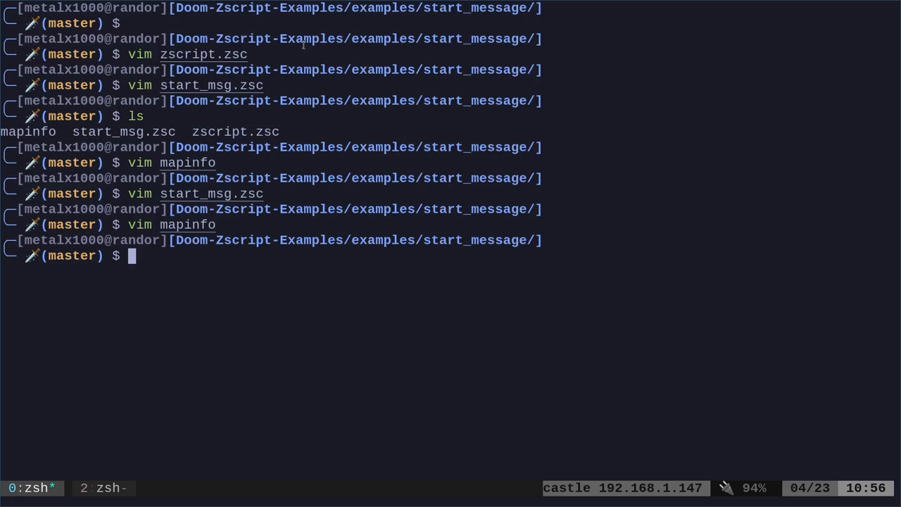
- View the mapinfo file, then launch GZDoom with the example on DOOM2.WAD map 01
{"action": "type", "text": "vim mapinfo"}
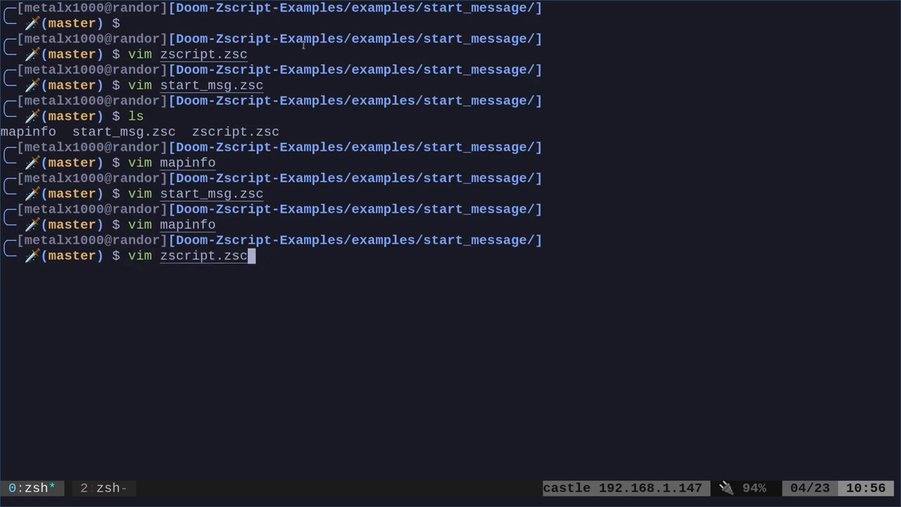
{"action": "type", "text": "gzdoom -file . -iwad /usr/share/games/doom/DOOM2.WAD -warp 01"}
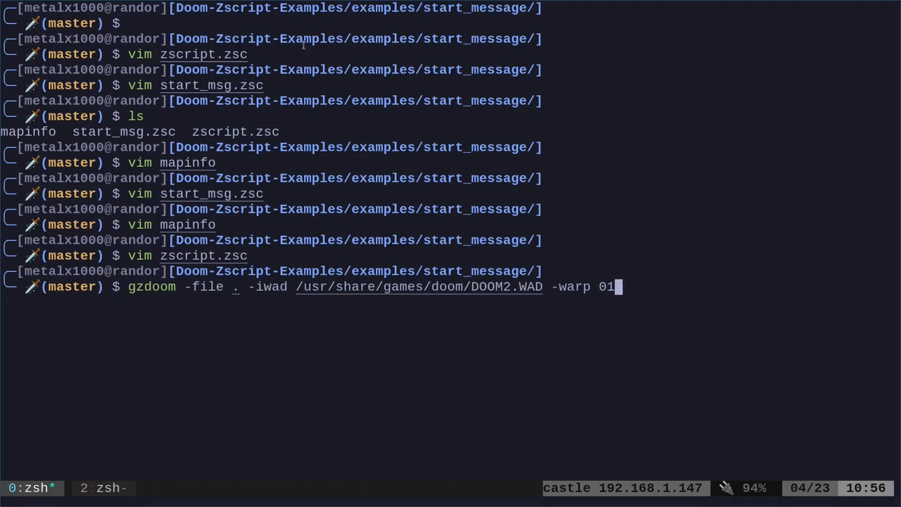
{"action": "key", "text": "Return"}
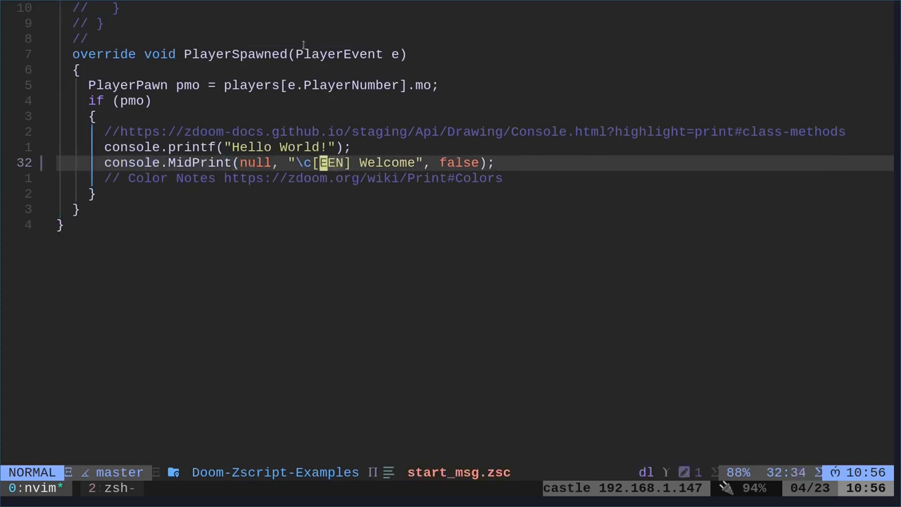
- Change the Welcome colour to BLUE and add a RED Home after it in the spawn message
{"action": "type", "text": "Blu"}
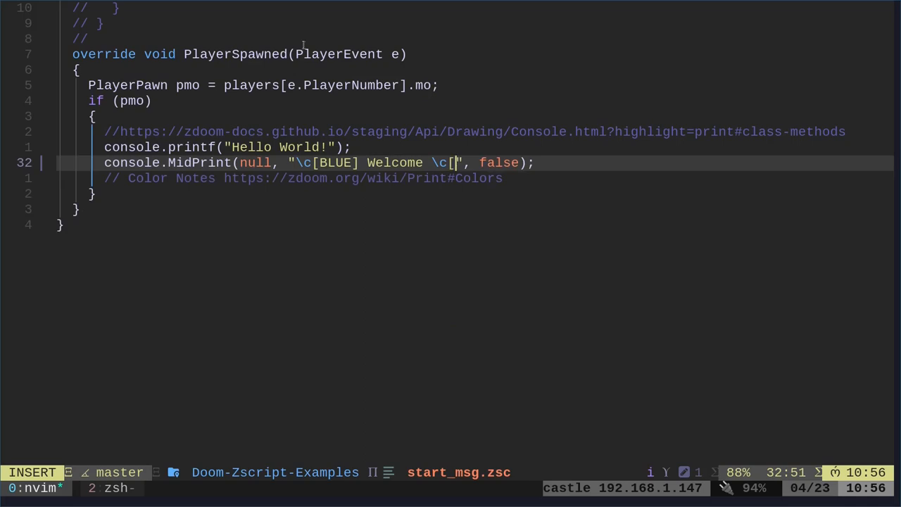
{"action": "type", "text": "RED]"}
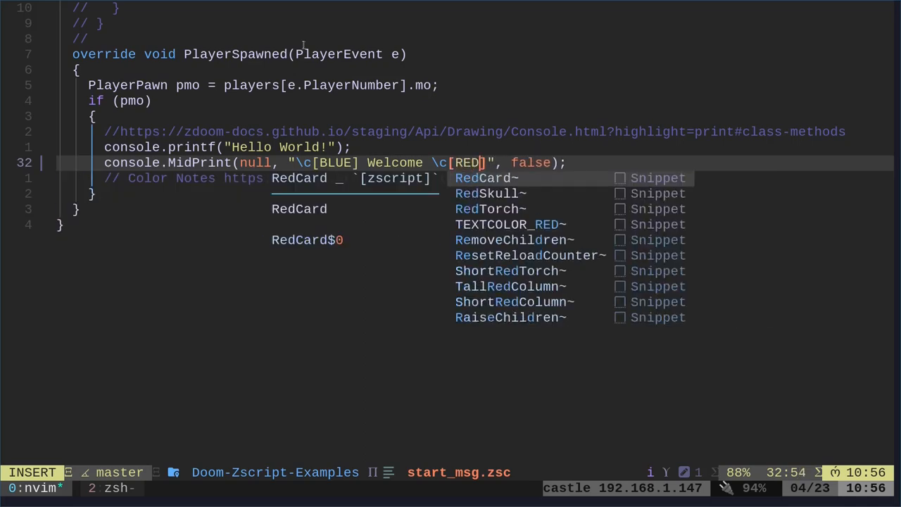
{"action": "type", "text": "H"}
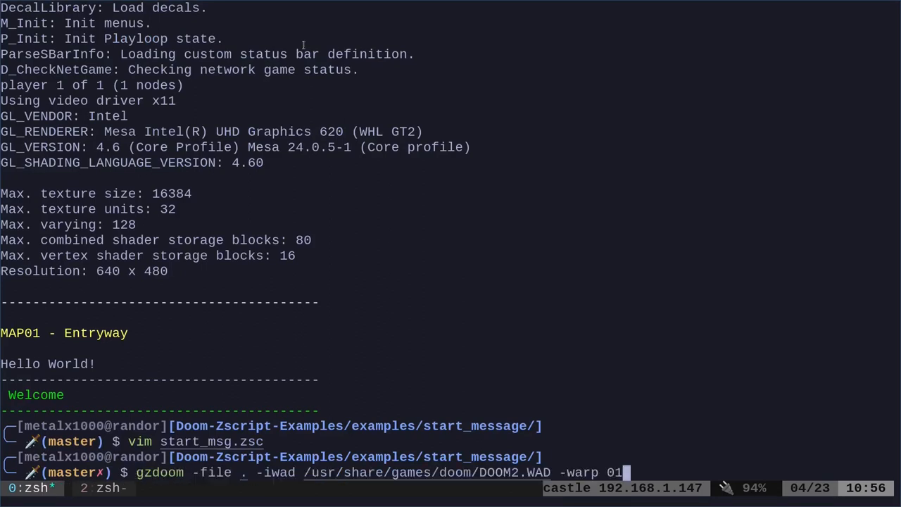
{"action": "key", "text": "Return"}
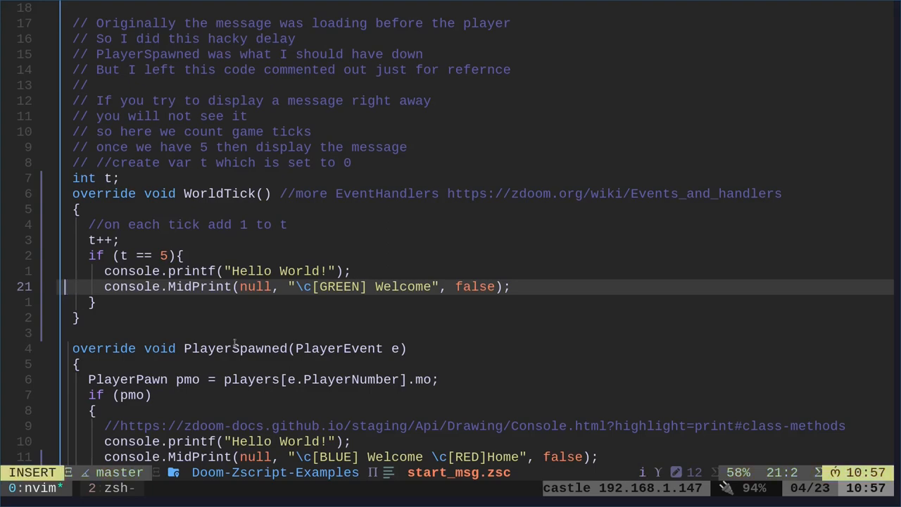
- Save the restored WorldTick code and rerun the gzdoom command to test it
{"action": "key", "text": "Return"}
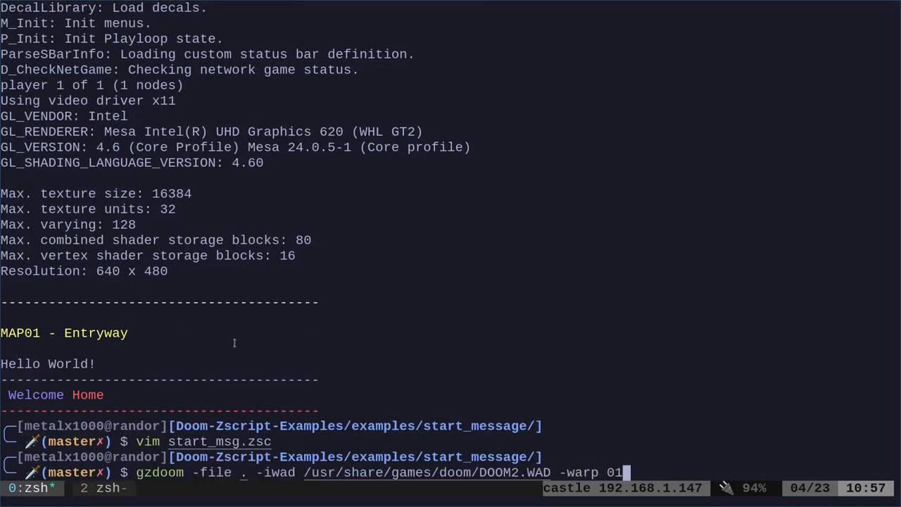
{"action": "key", "text": "Return"}
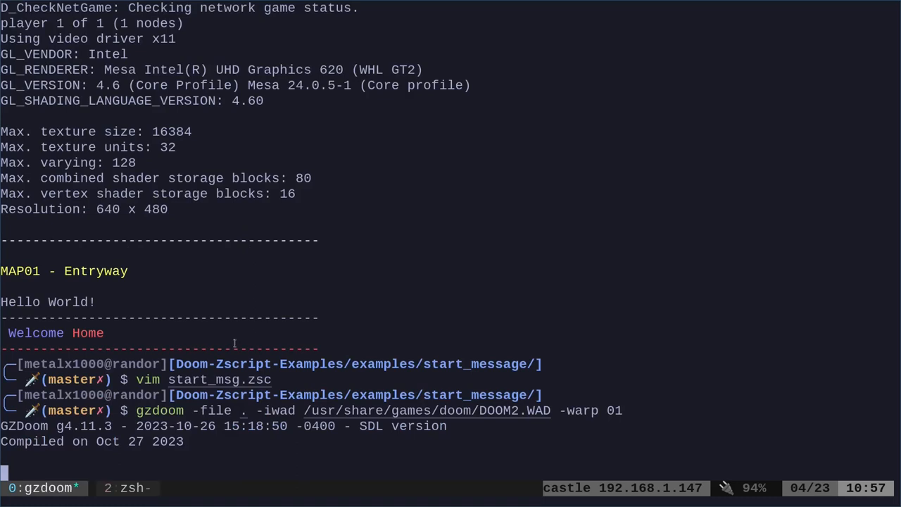
{"action": "scroll", "scroll_direction": "down", "scroll_amount": 3}
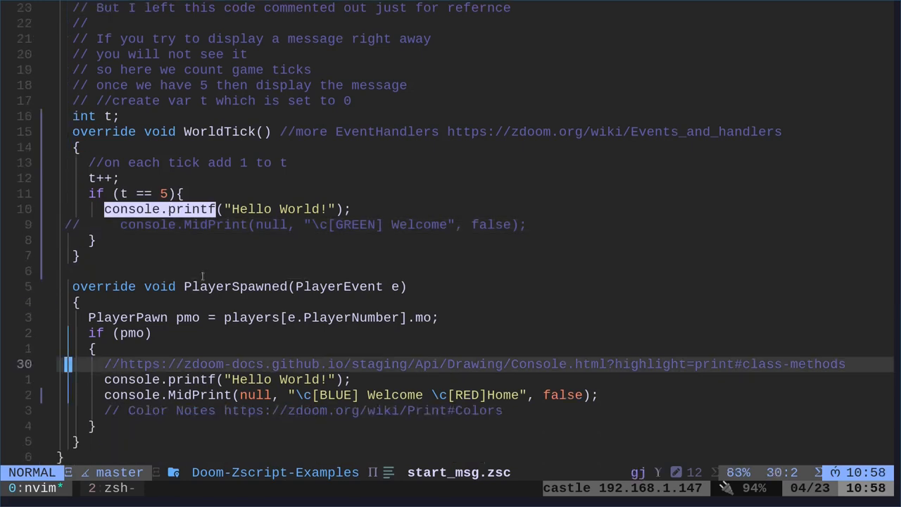
- Comment out the green Welcome MidPrint line in WorldTick so only Hello World prints
{"action": "key", "text": "j"}
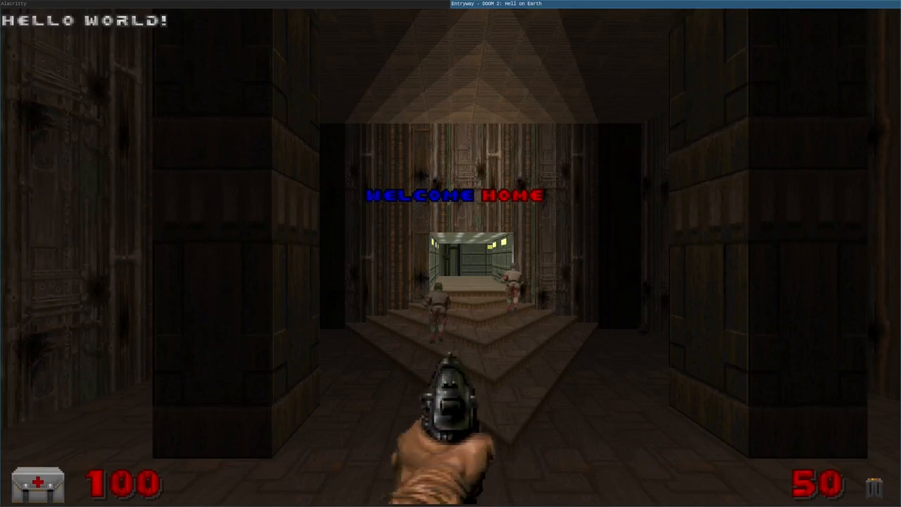
- Quit GZDoom after confirming the HELLO WORLD and blue Welcome, red Home messages
{"action": "key", "text": "Escape"}
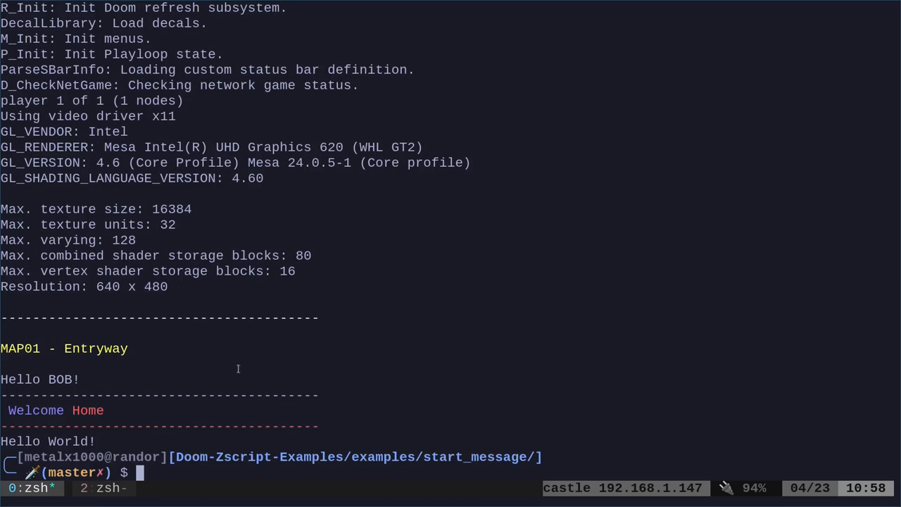
{"action": "mouse_move", "coordinate": [31, 421]}
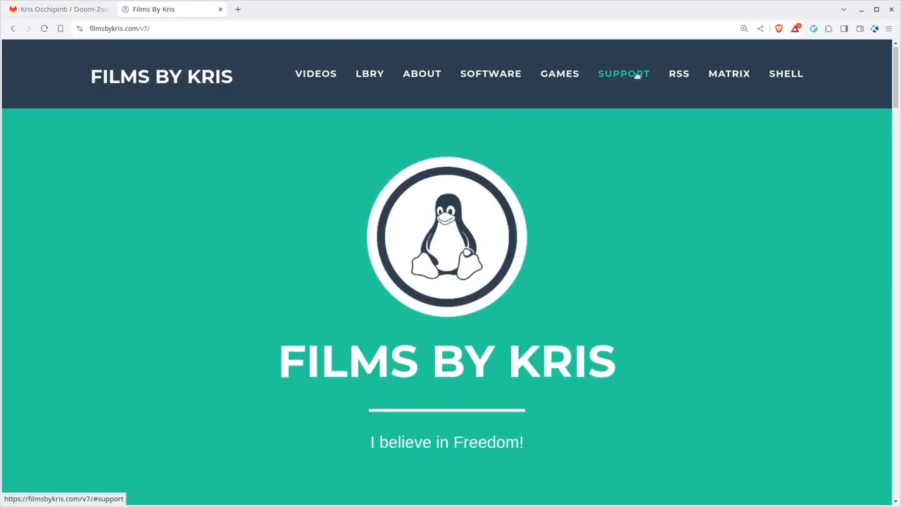
- View the Films By Kris support section, then return to the Doom-Zscript-Examples GitLab page
{"action": "left_click", "coordinate": [623, 73]}
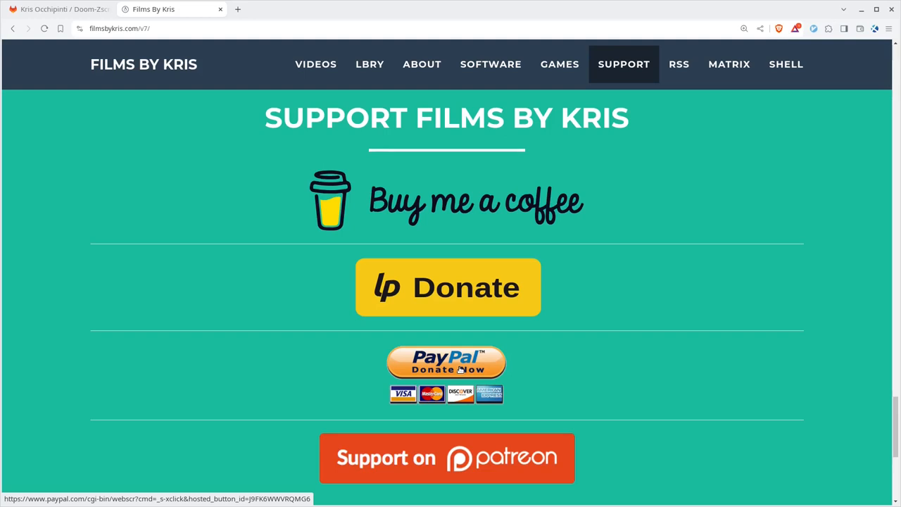
{"action": "mouse_move", "coordinate": [69, 15]}
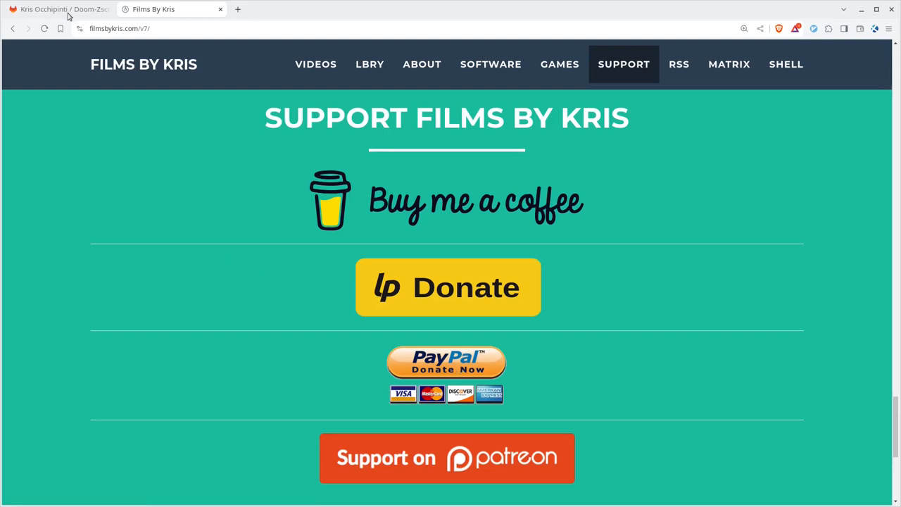
{"action": "left_click", "coordinate": [59, 8]}
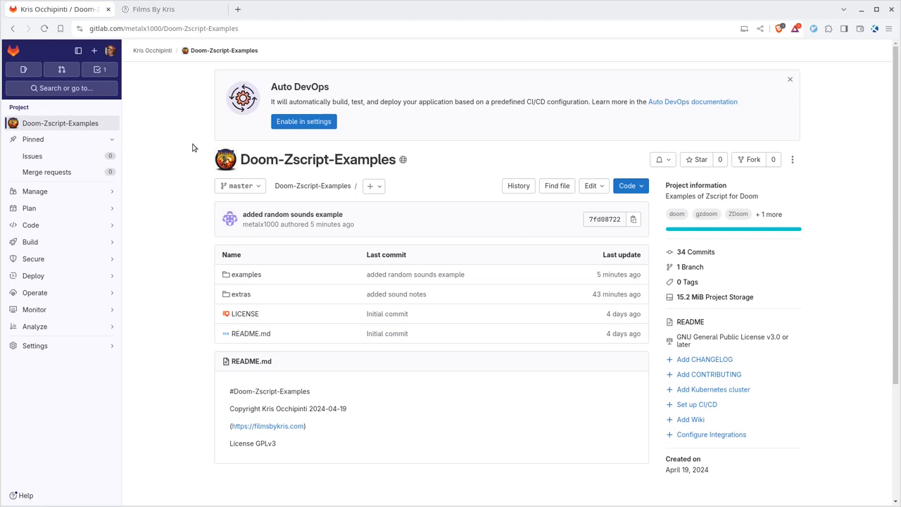